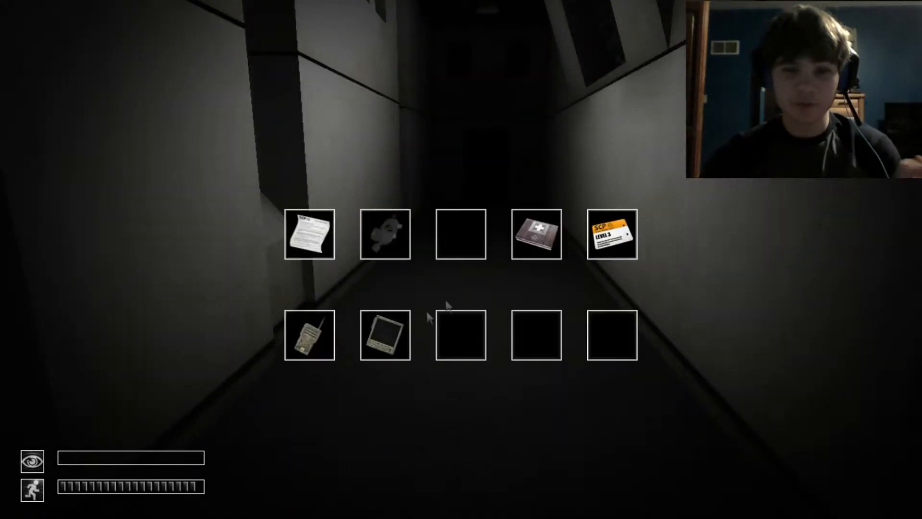
Pick up the object from the glass case, check it in the inventory and walk onward
click(384, 335)
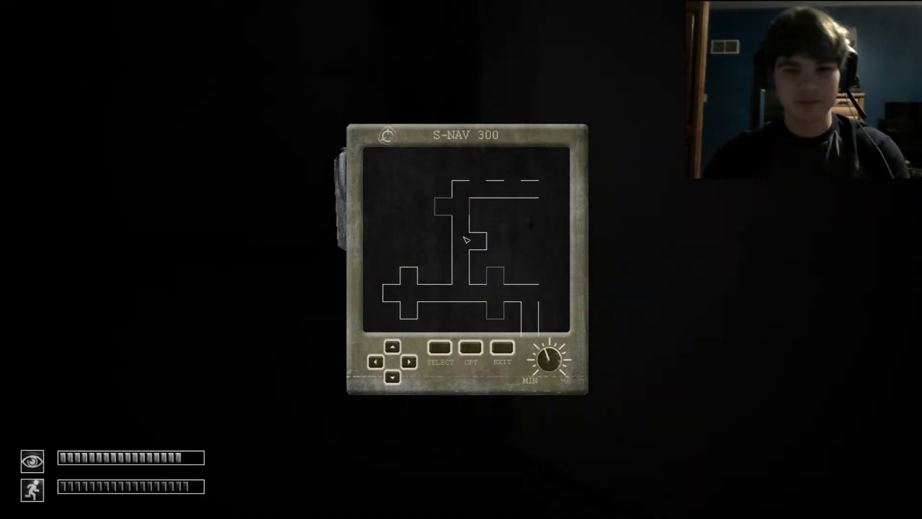
key(w)
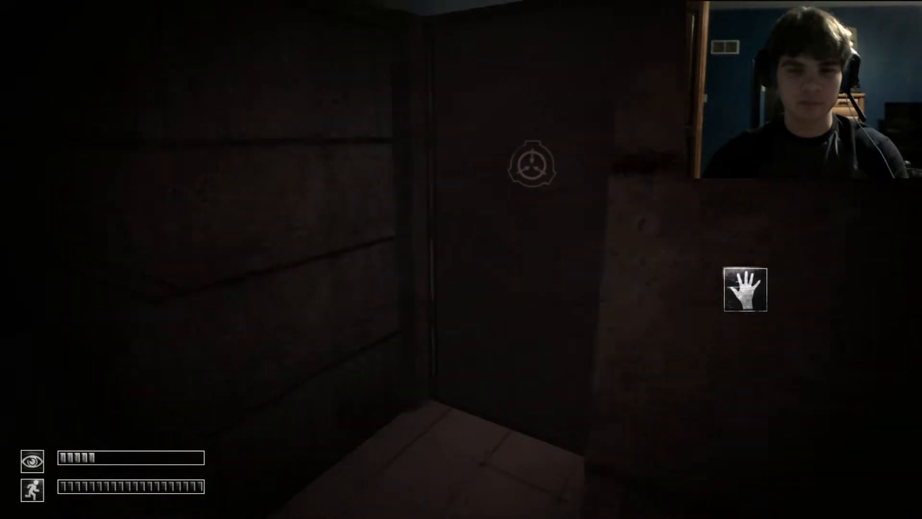
key(tab)
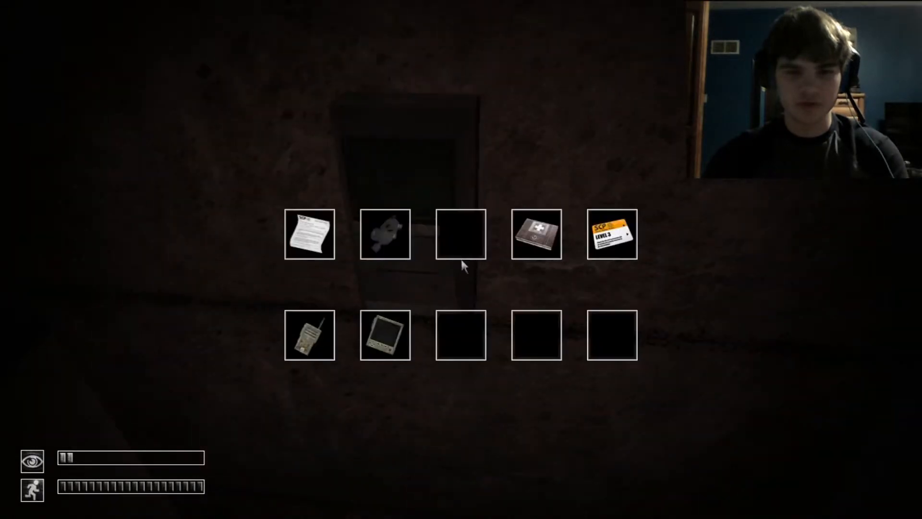
click(611, 234)
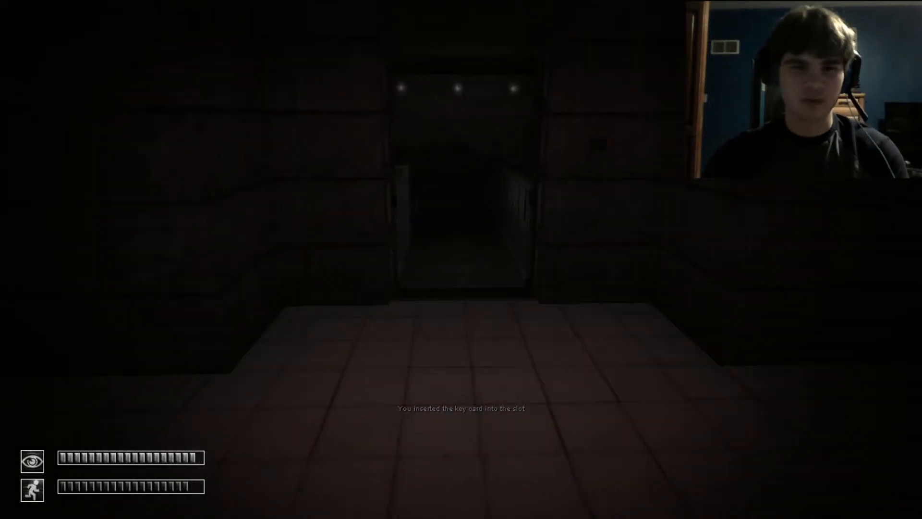
key(w)
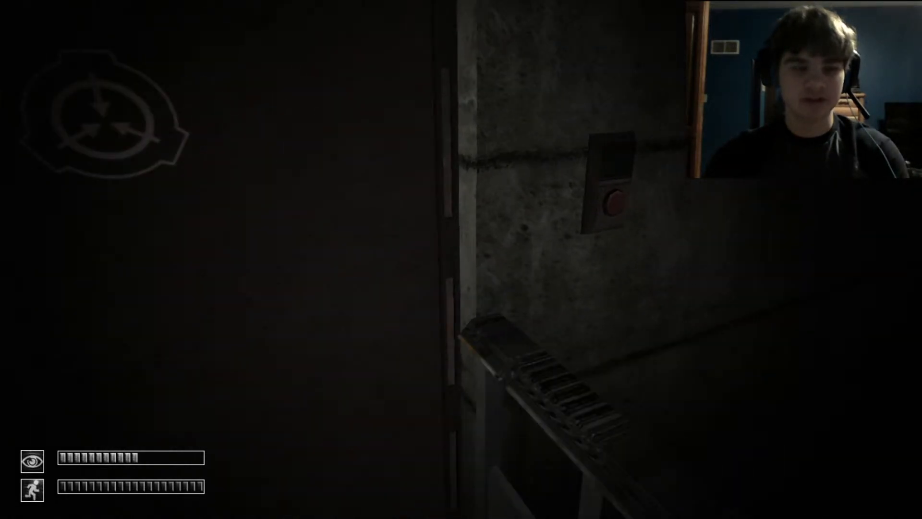
click(17, 504)
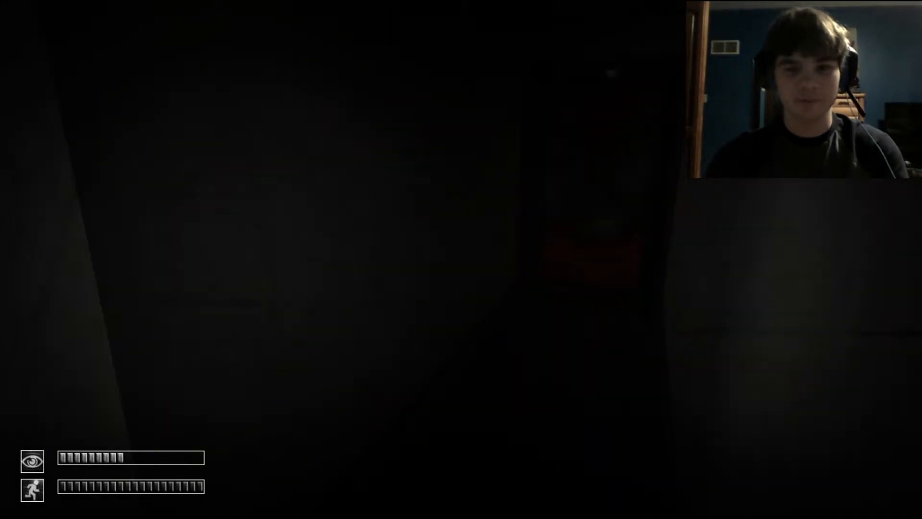
Equip the gas mask and take the Level 3 Key Card in hand from the inventory
key(tab)
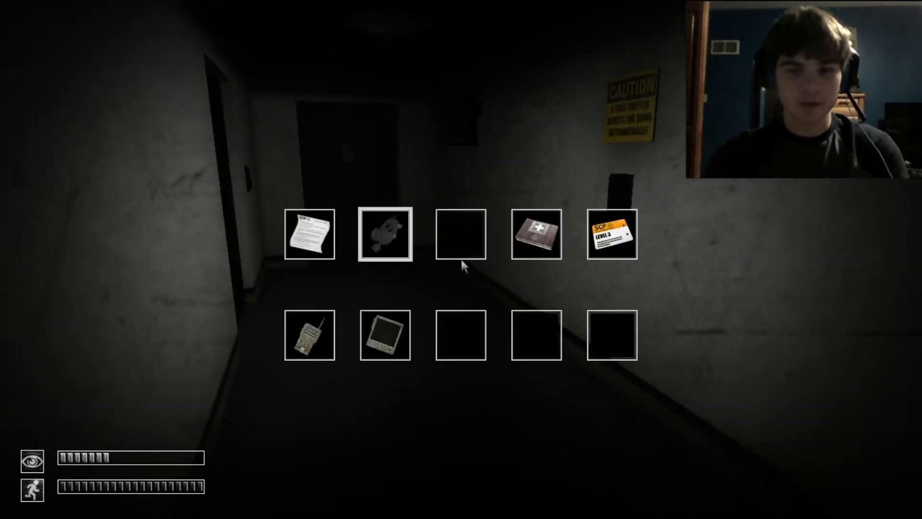
mouse_move(384, 234)
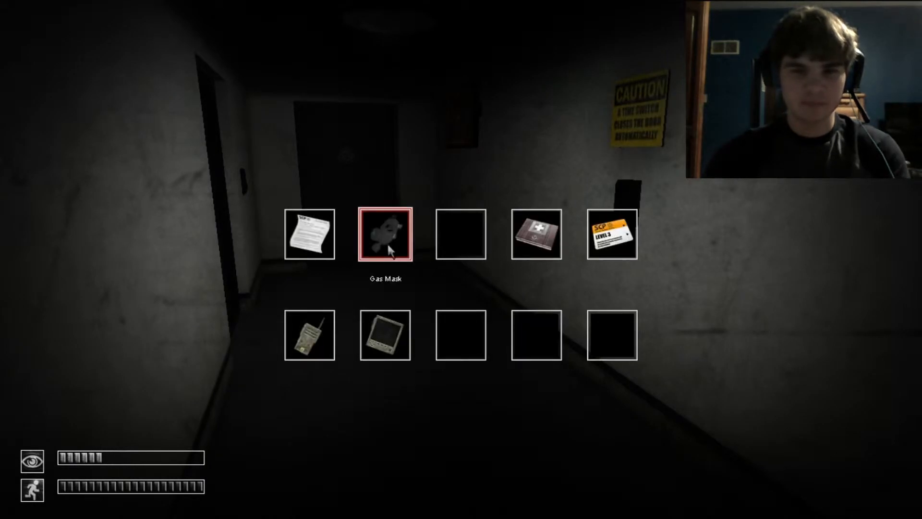
click(386, 235)
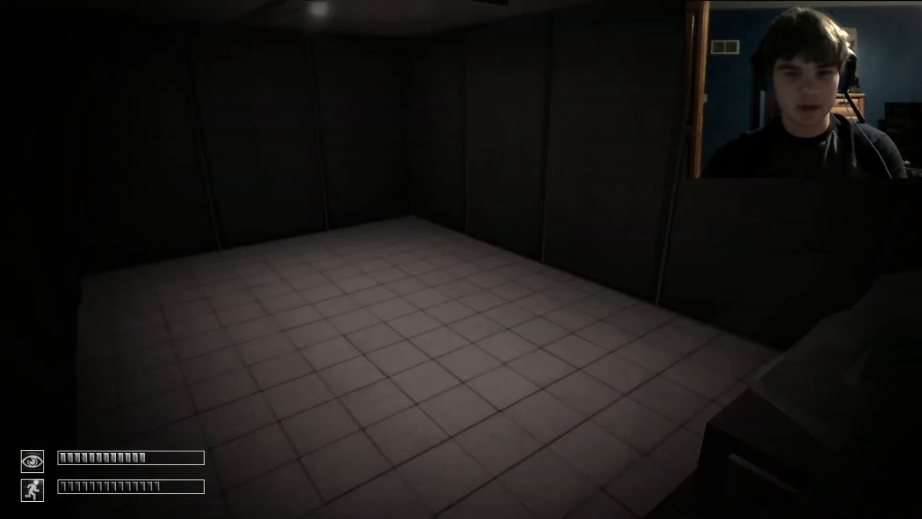
key(tab)
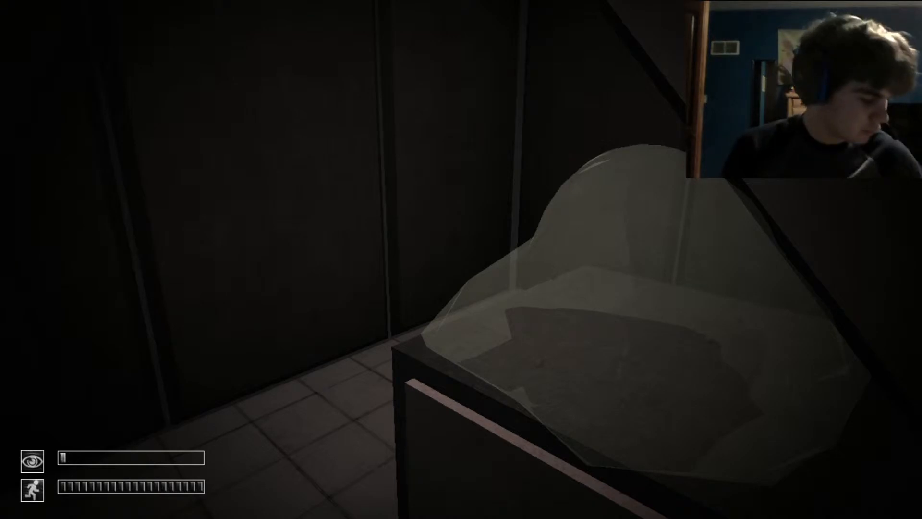
mouse_move(461, 259)
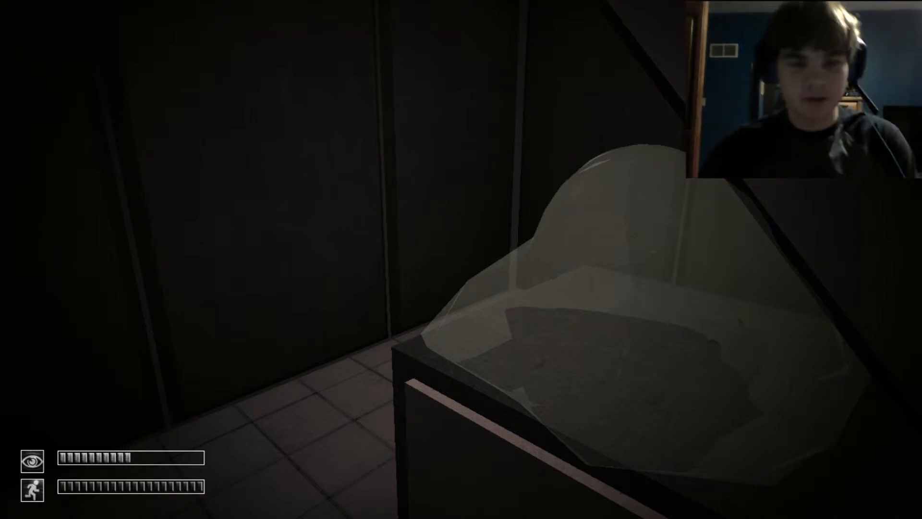
mouse_move(461, 260)
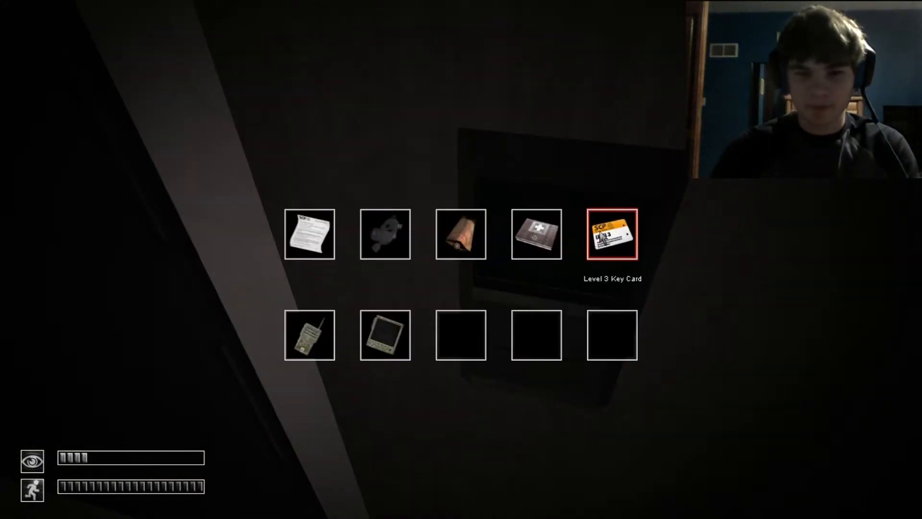
click(612, 235)
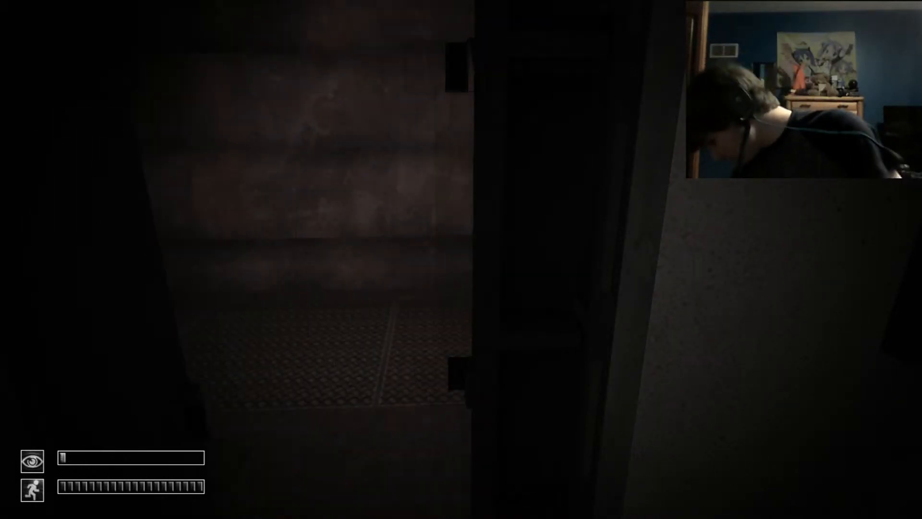
Use the navigator device from the inventory while pressing deeper into the storage area
key(tab)
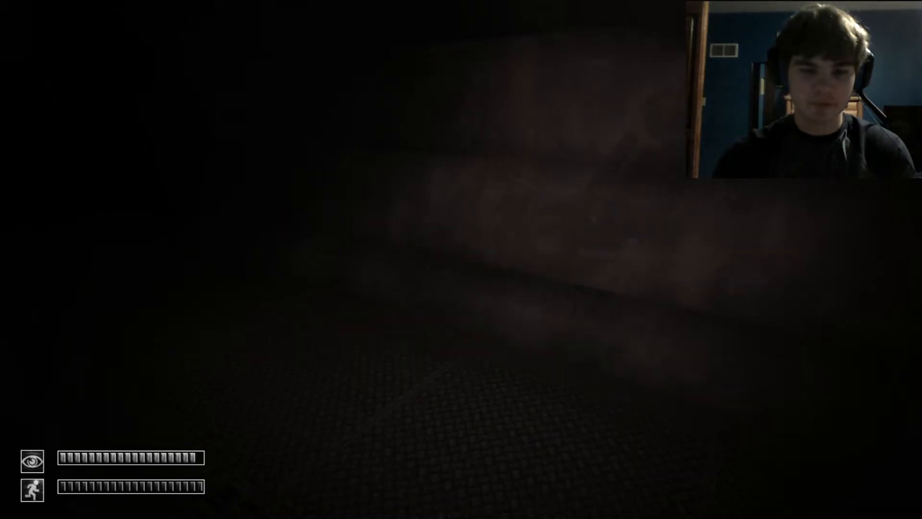
key(tab)
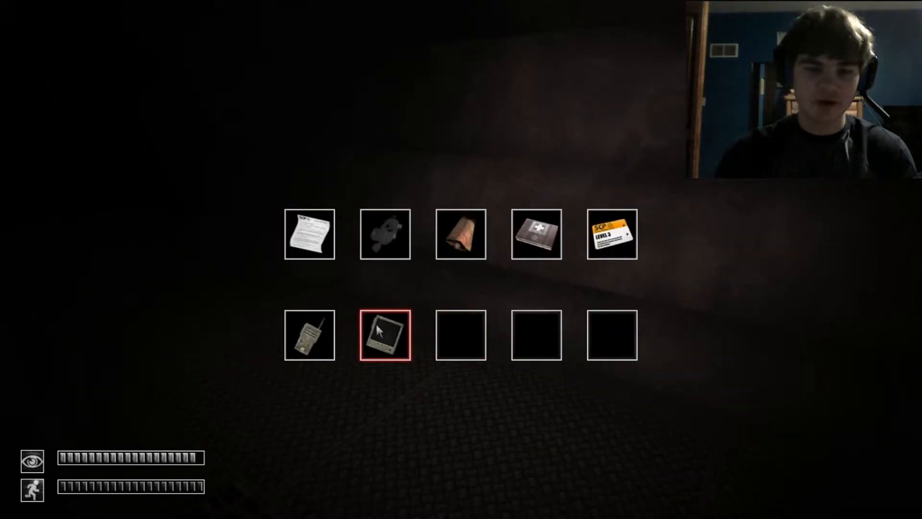
click(384, 335)
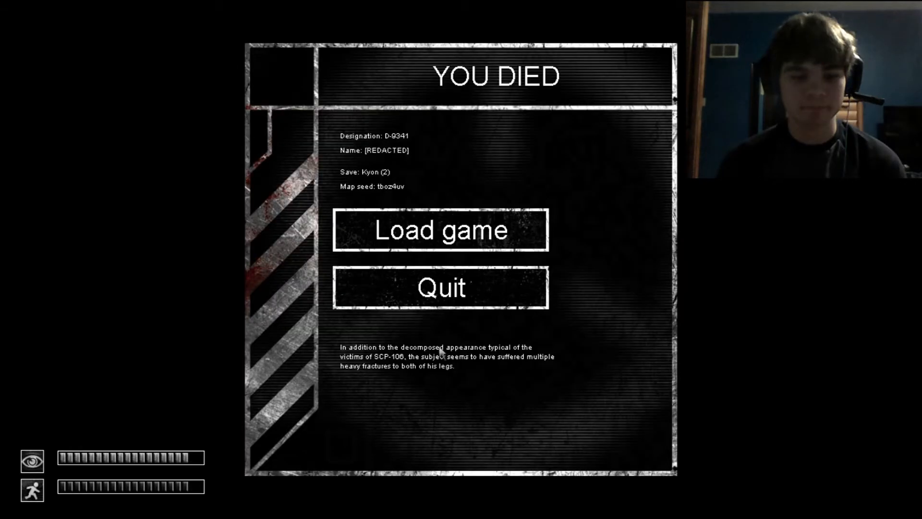
mouse_move(440, 248)
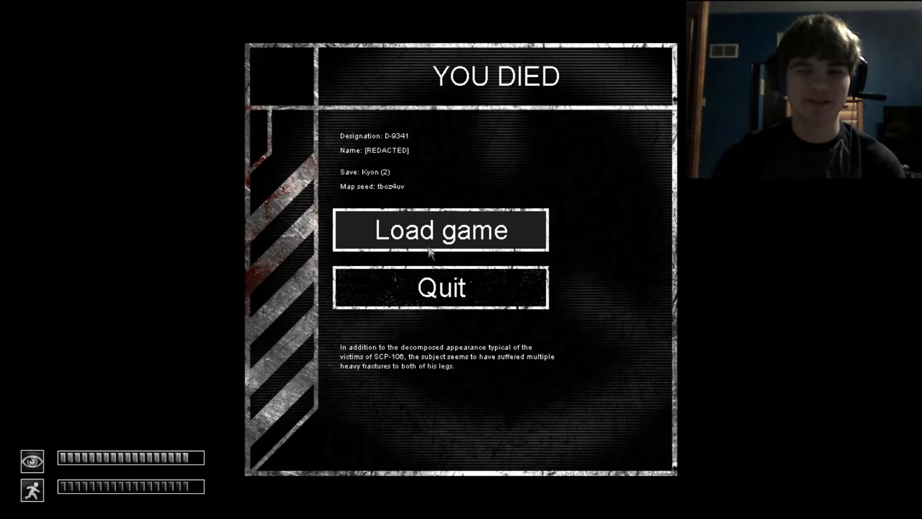
Load the last saved game from the YOU DIED screen
click(441, 230)
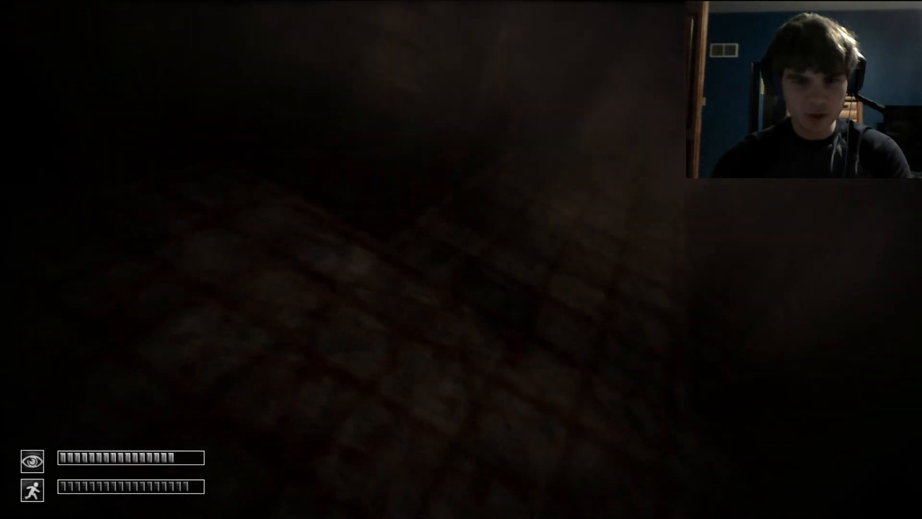
Walk forward through the dark room and down the unlit corridor
key(tab)
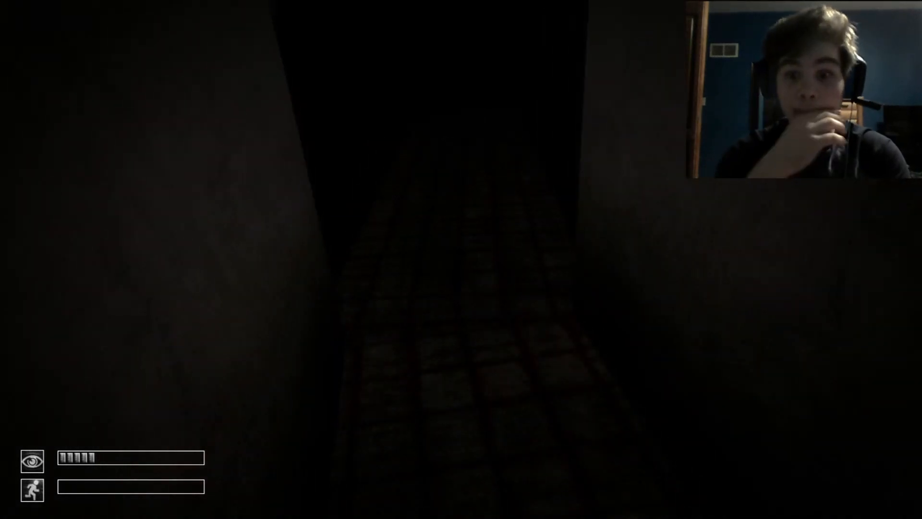
key(w)
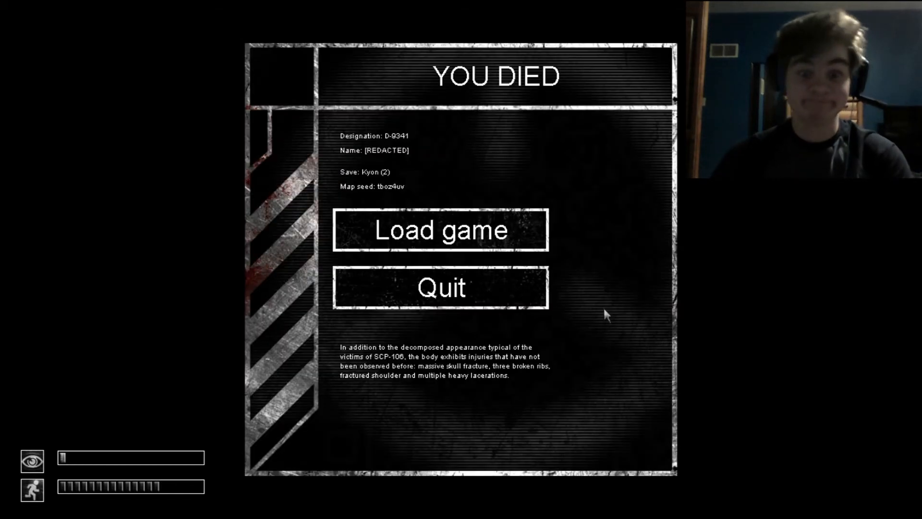
mouse_move(442, 229)
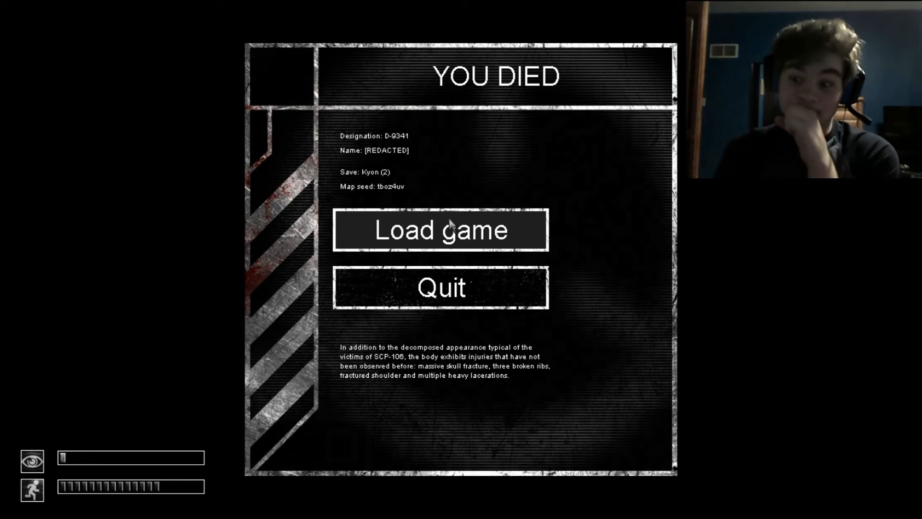
Load the saved game again after the second death, reaching the SCP-860 loading screen
click(440, 230)
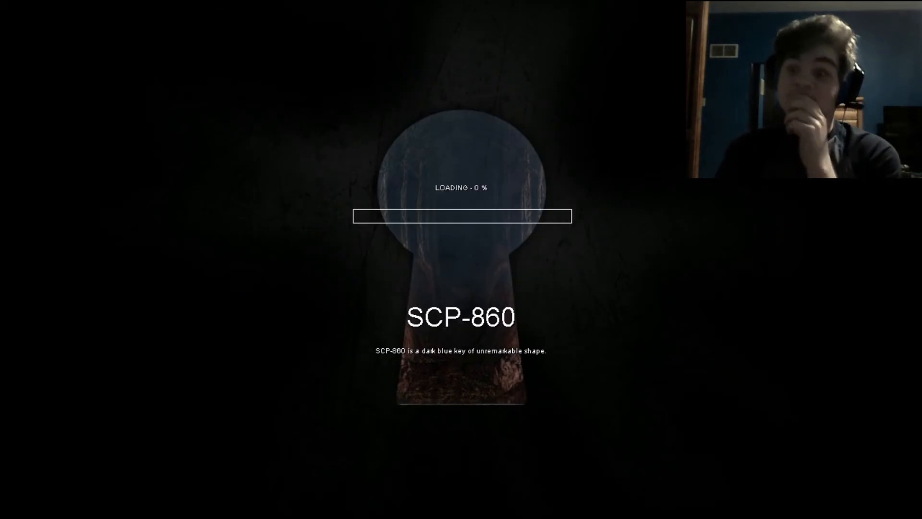